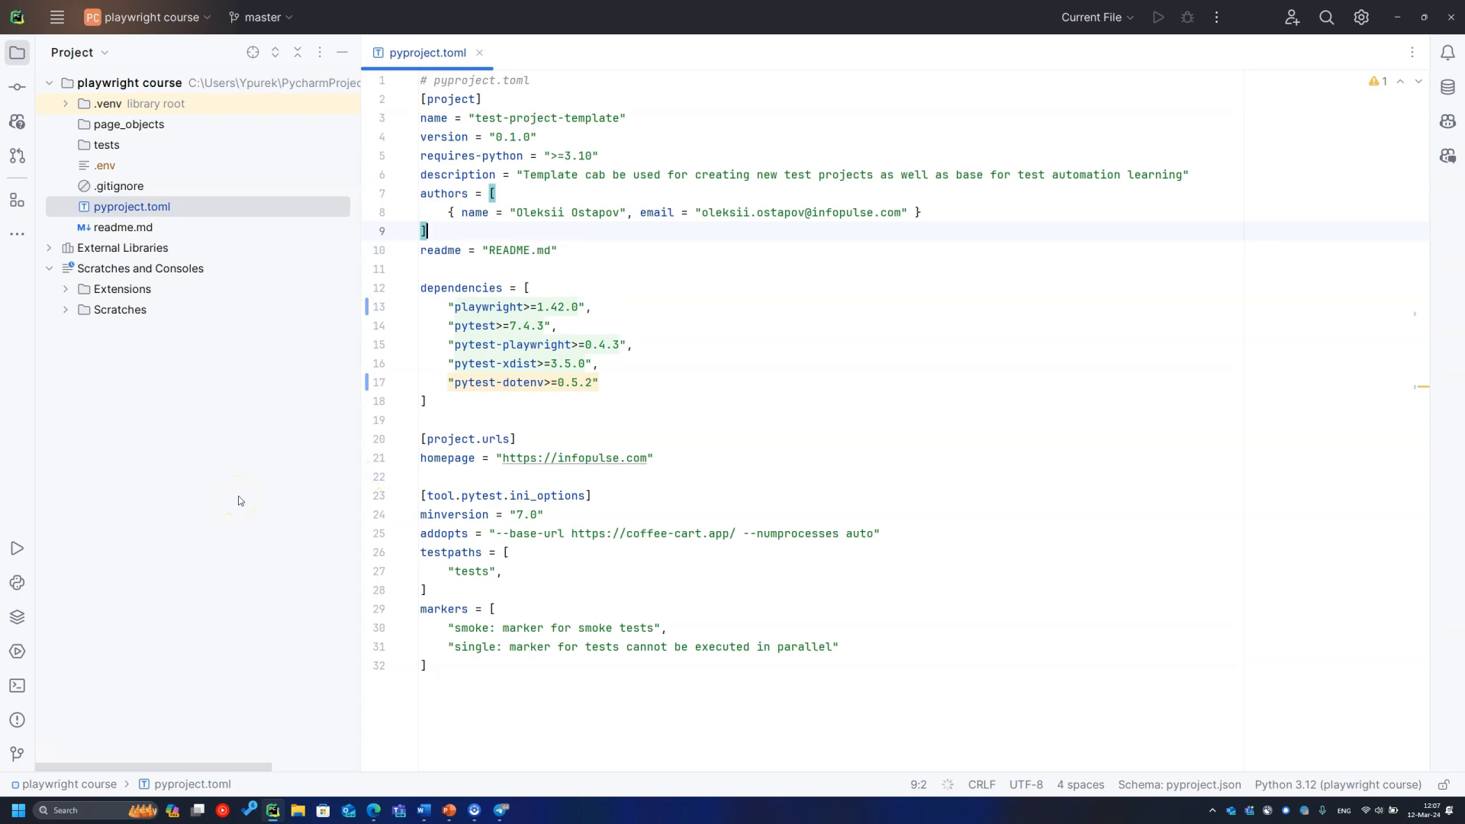
pyautogui.moveTo(233, 501)
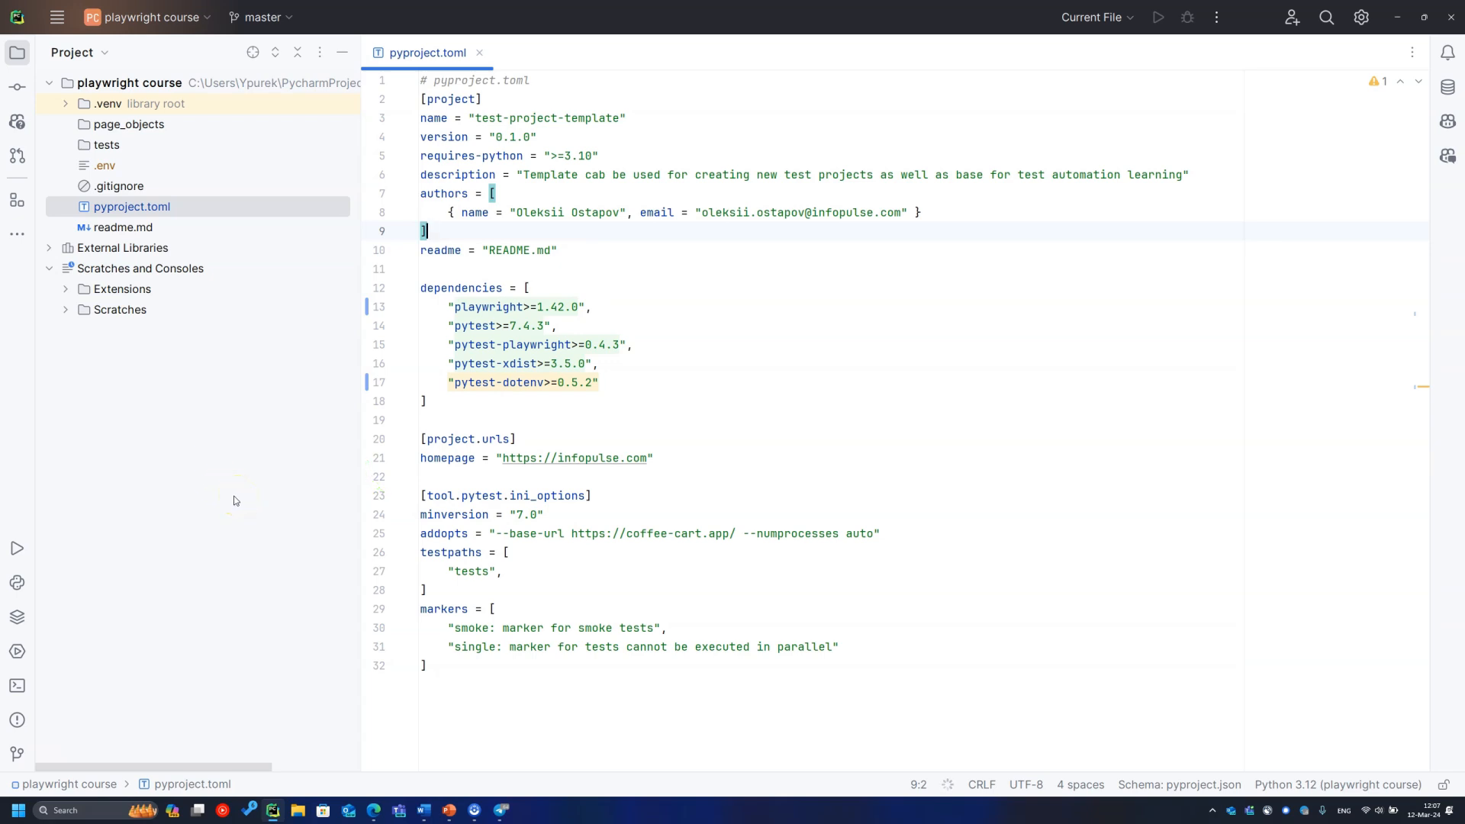
pyautogui.moveTo(59, 685)
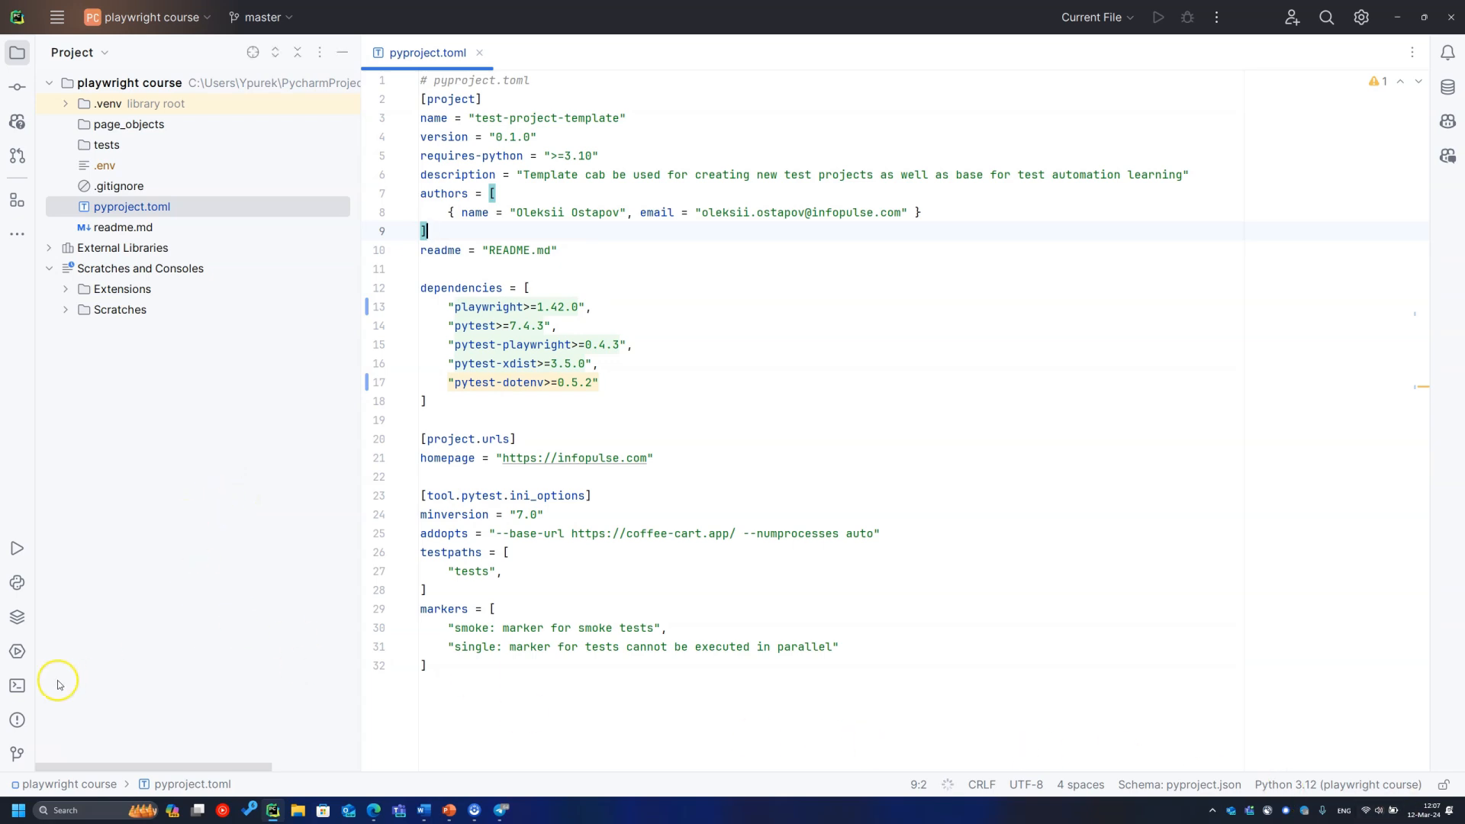
# Step: Show readme.md with its rendered preview and run its pip install command from the gutter
pyautogui.click(17, 686)
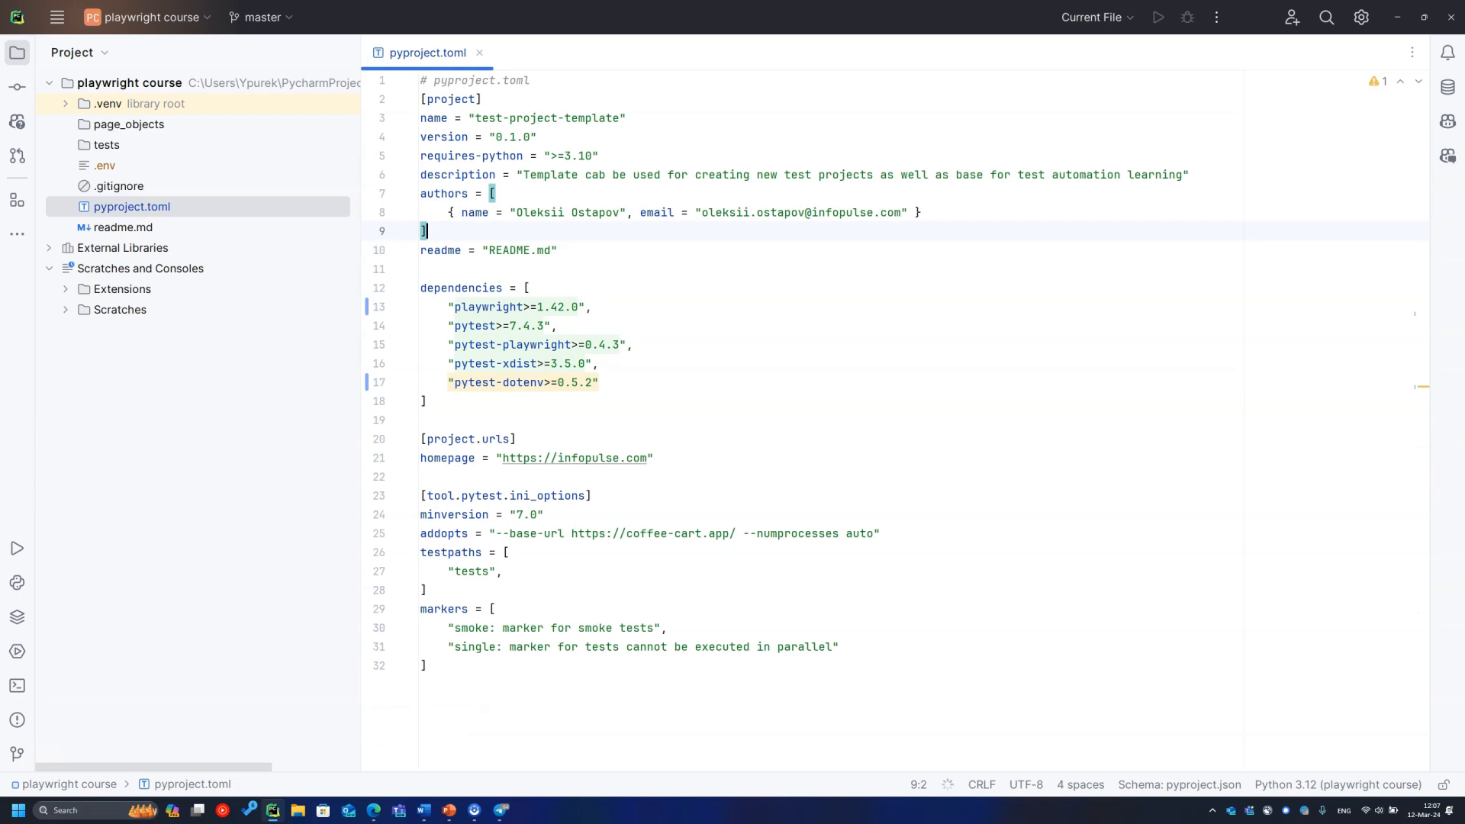
pyautogui.click(122, 228)
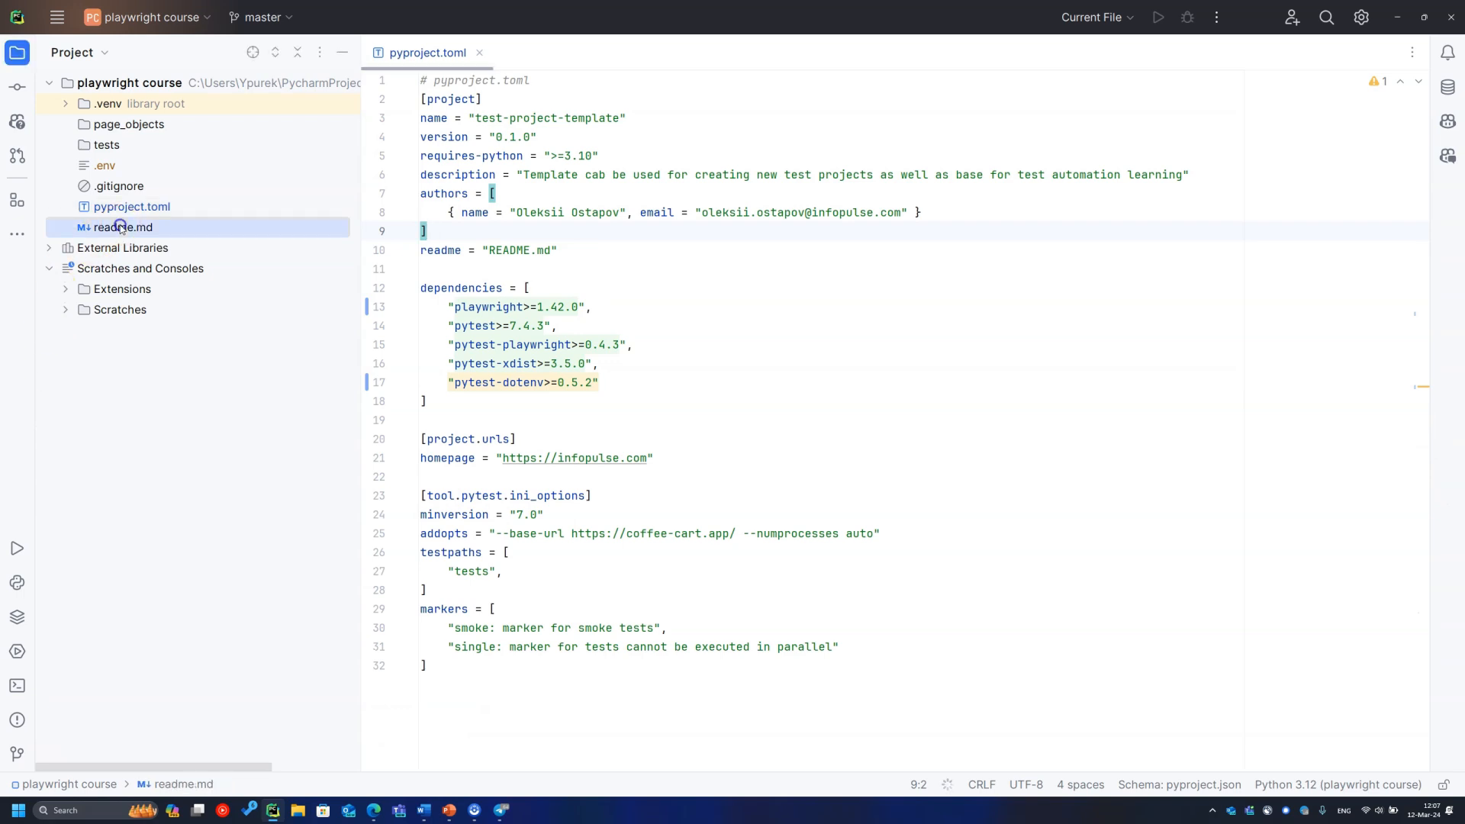
pyautogui.doubleClick(122, 228)
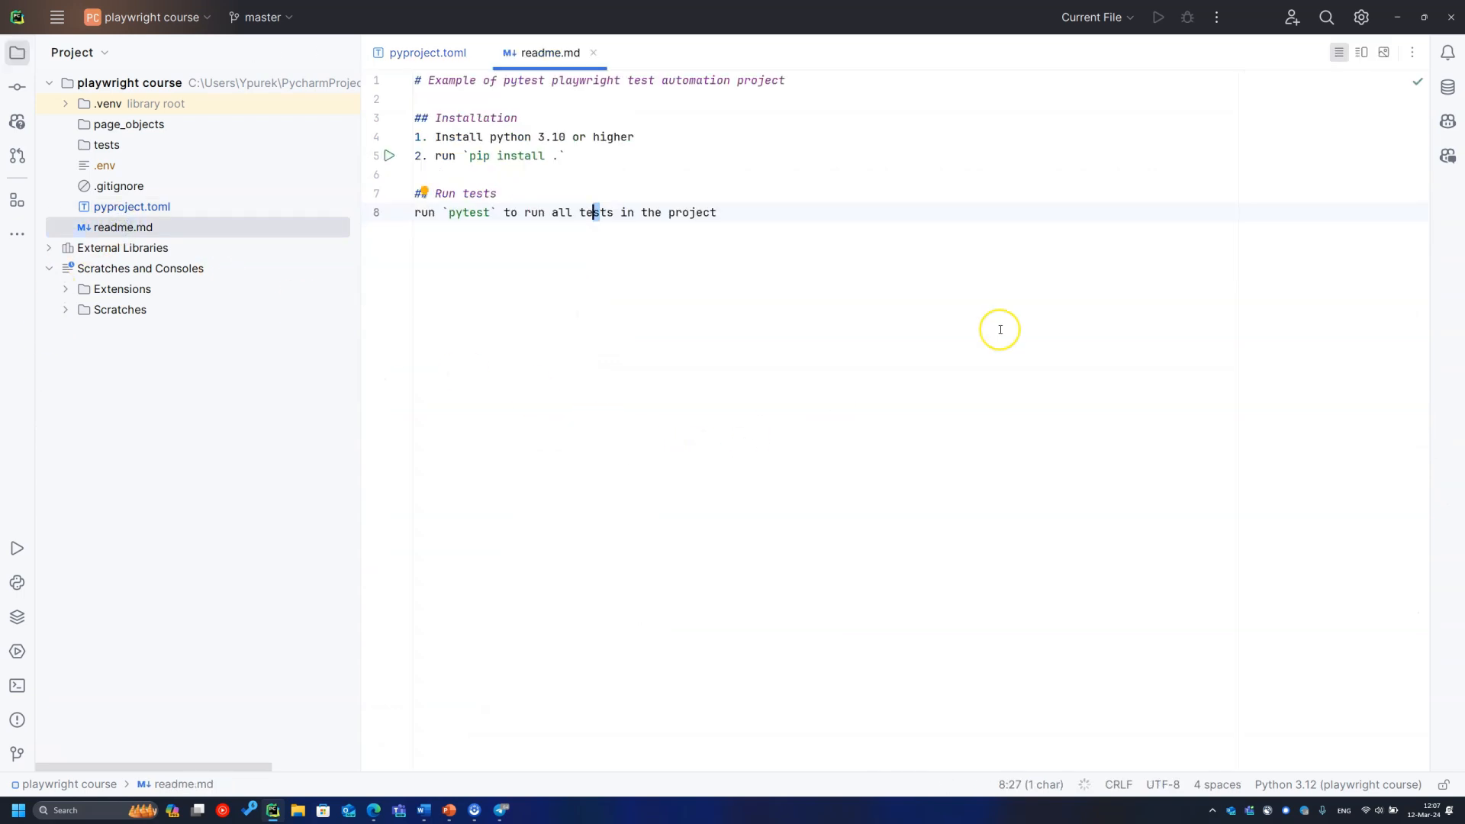
pyautogui.click(1362, 53)
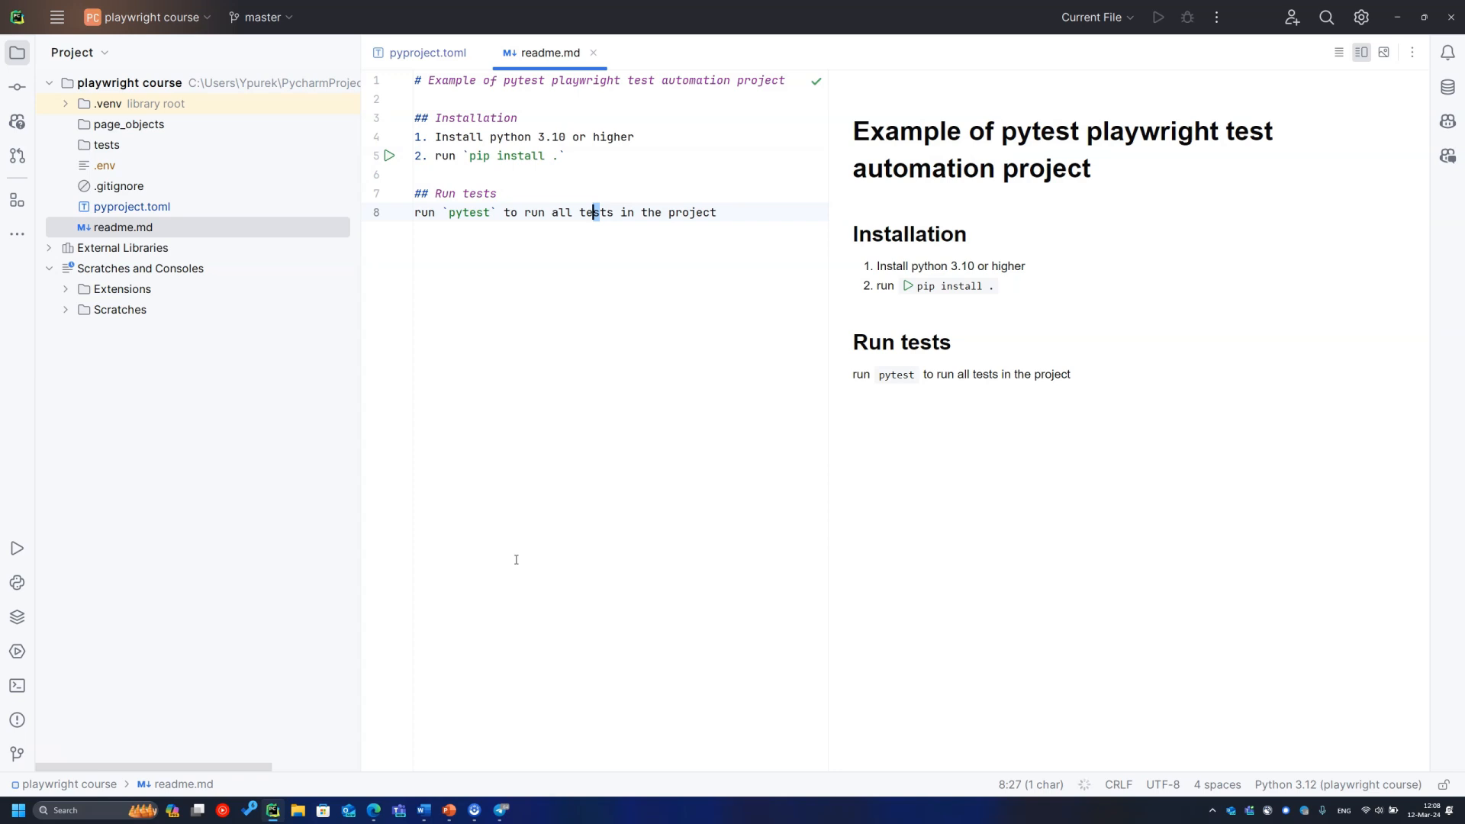
pyautogui.moveTo(540, 559)
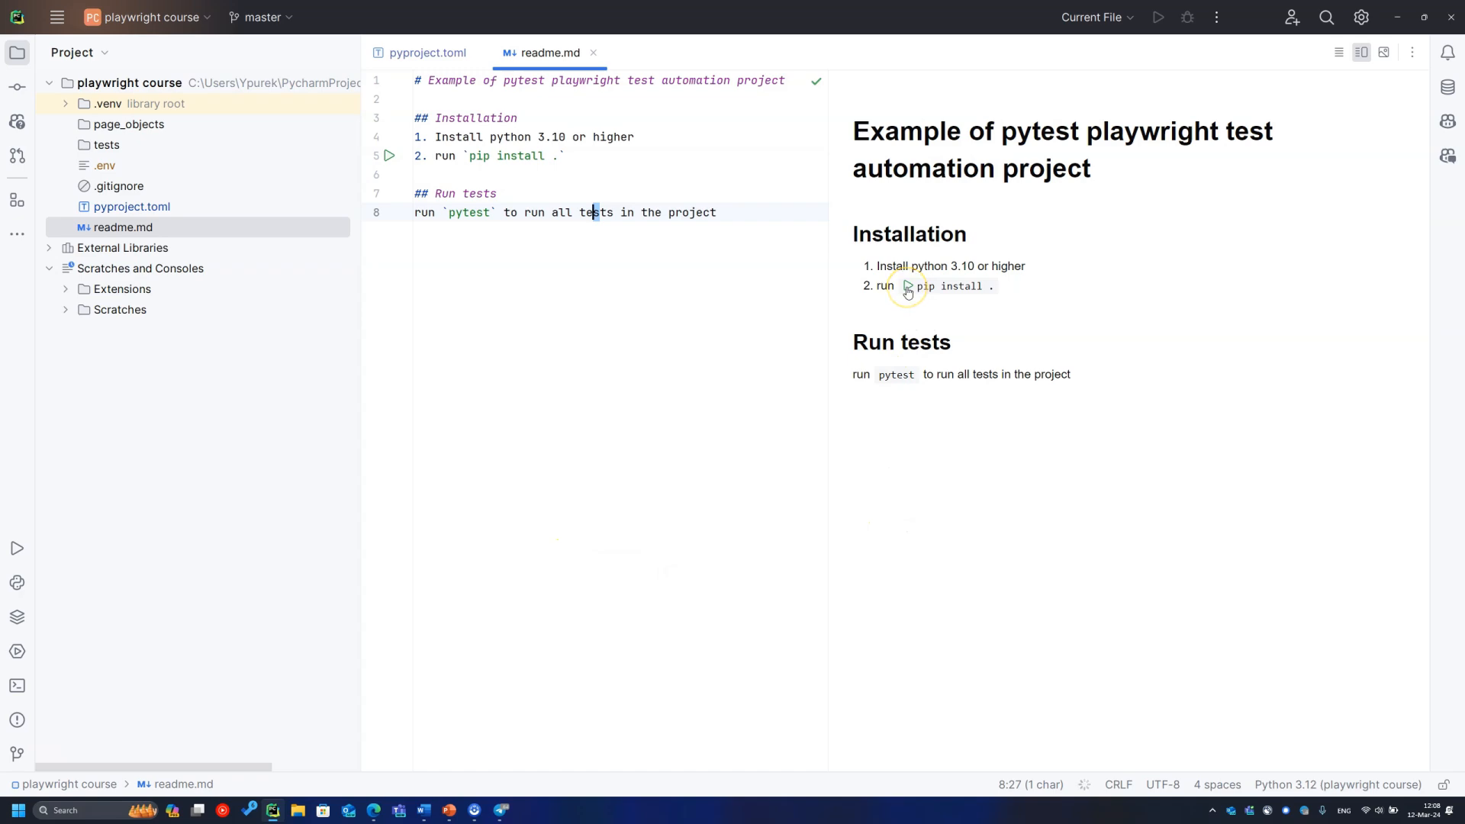
pyautogui.click(907, 286)
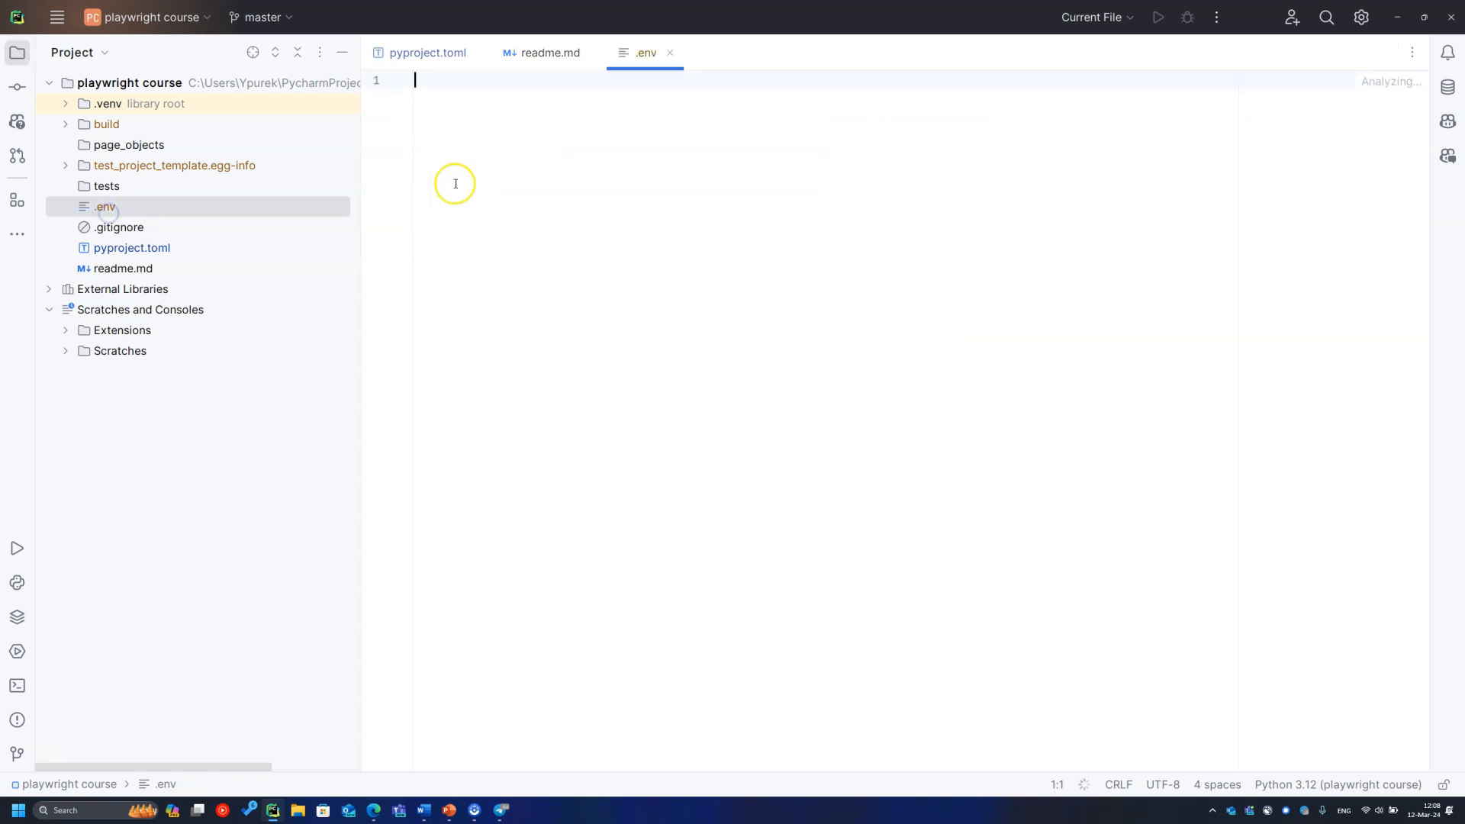
pyautogui.click(550, 52)
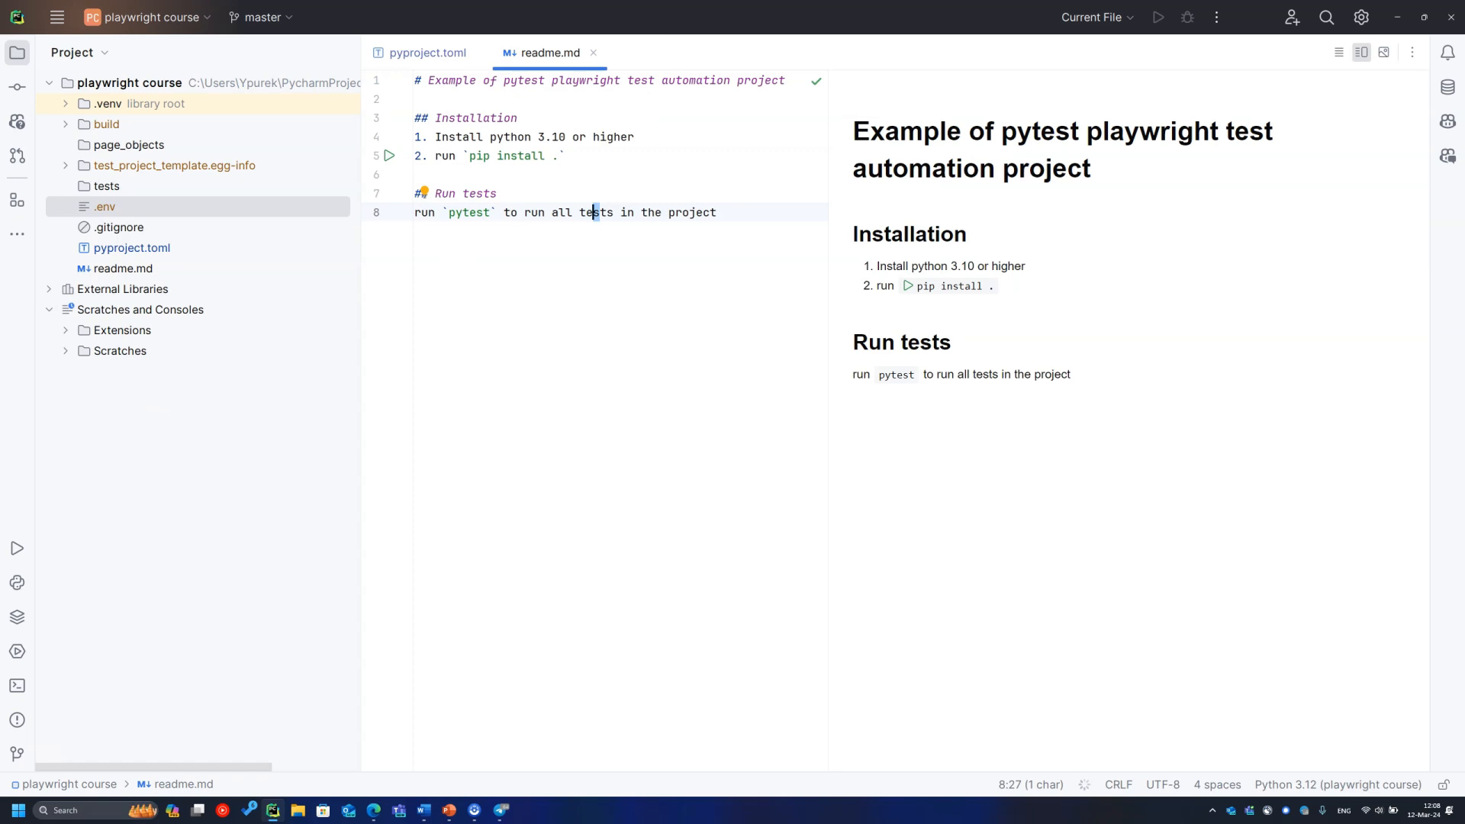
pyautogui.click(105, 186)
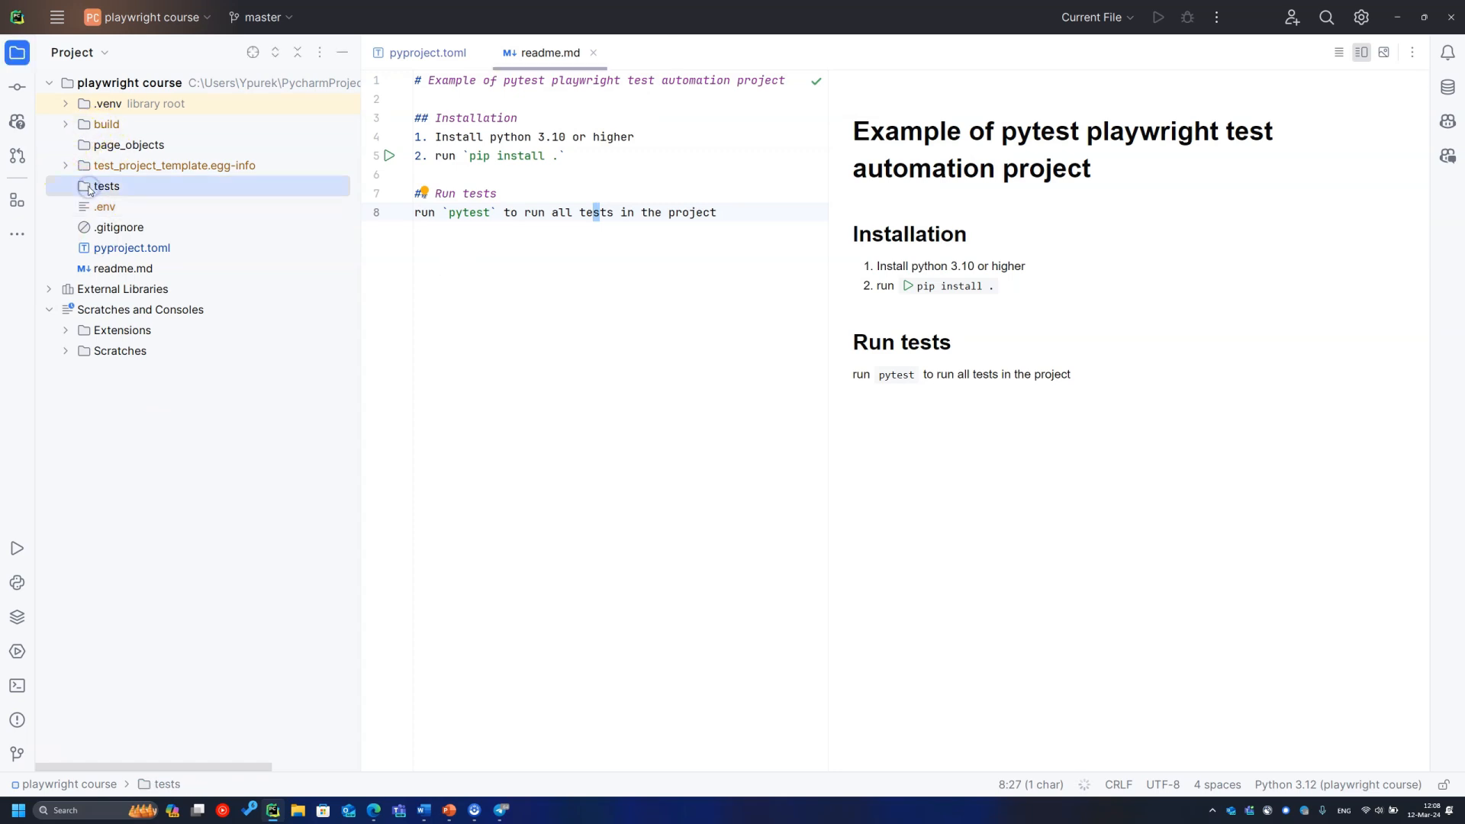
pyautogui.moveTo(212, 365)
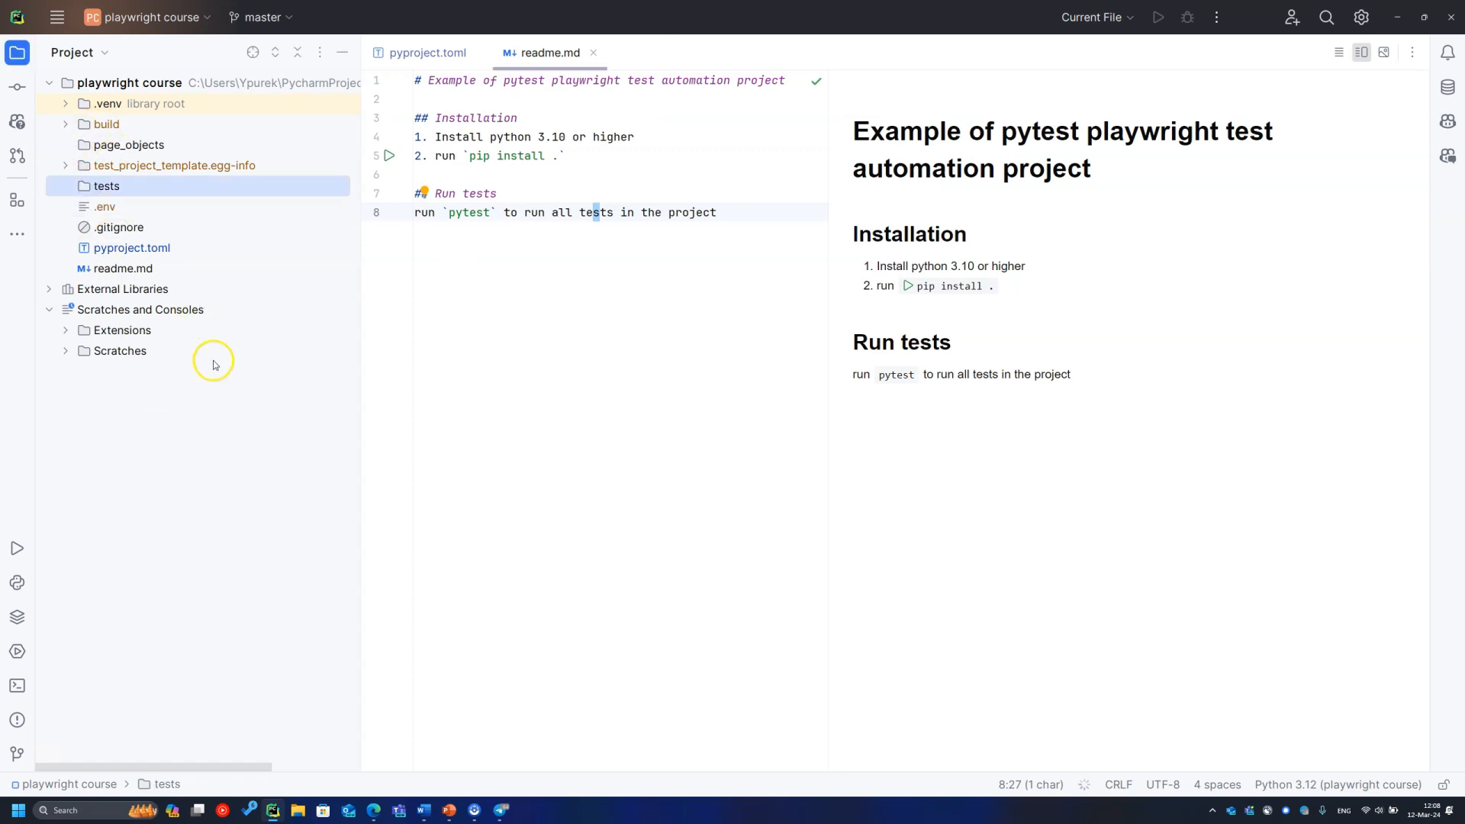
pyautogui.moveTo(166, 152)
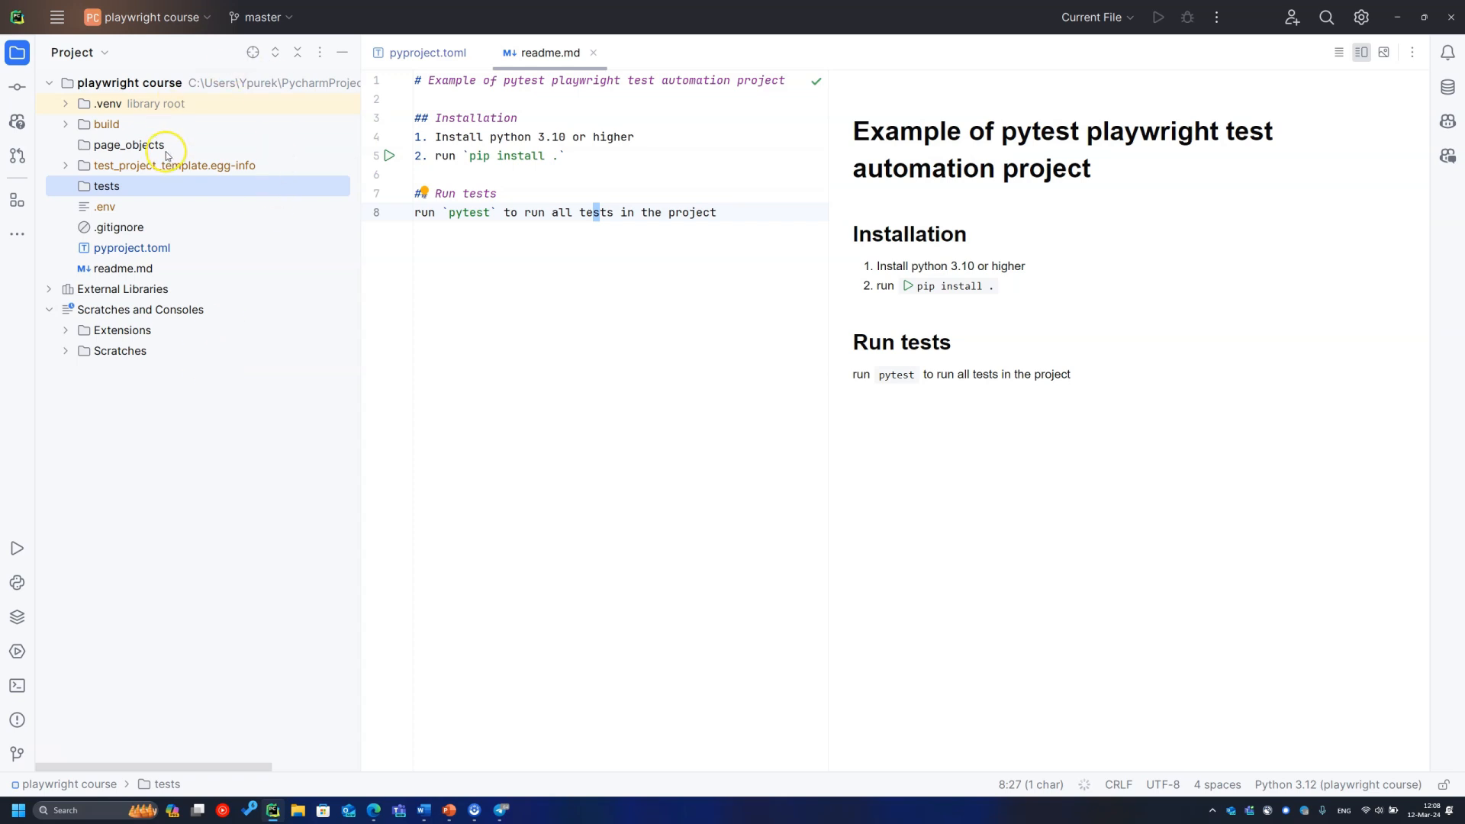
pyautogui.click(129, 145)
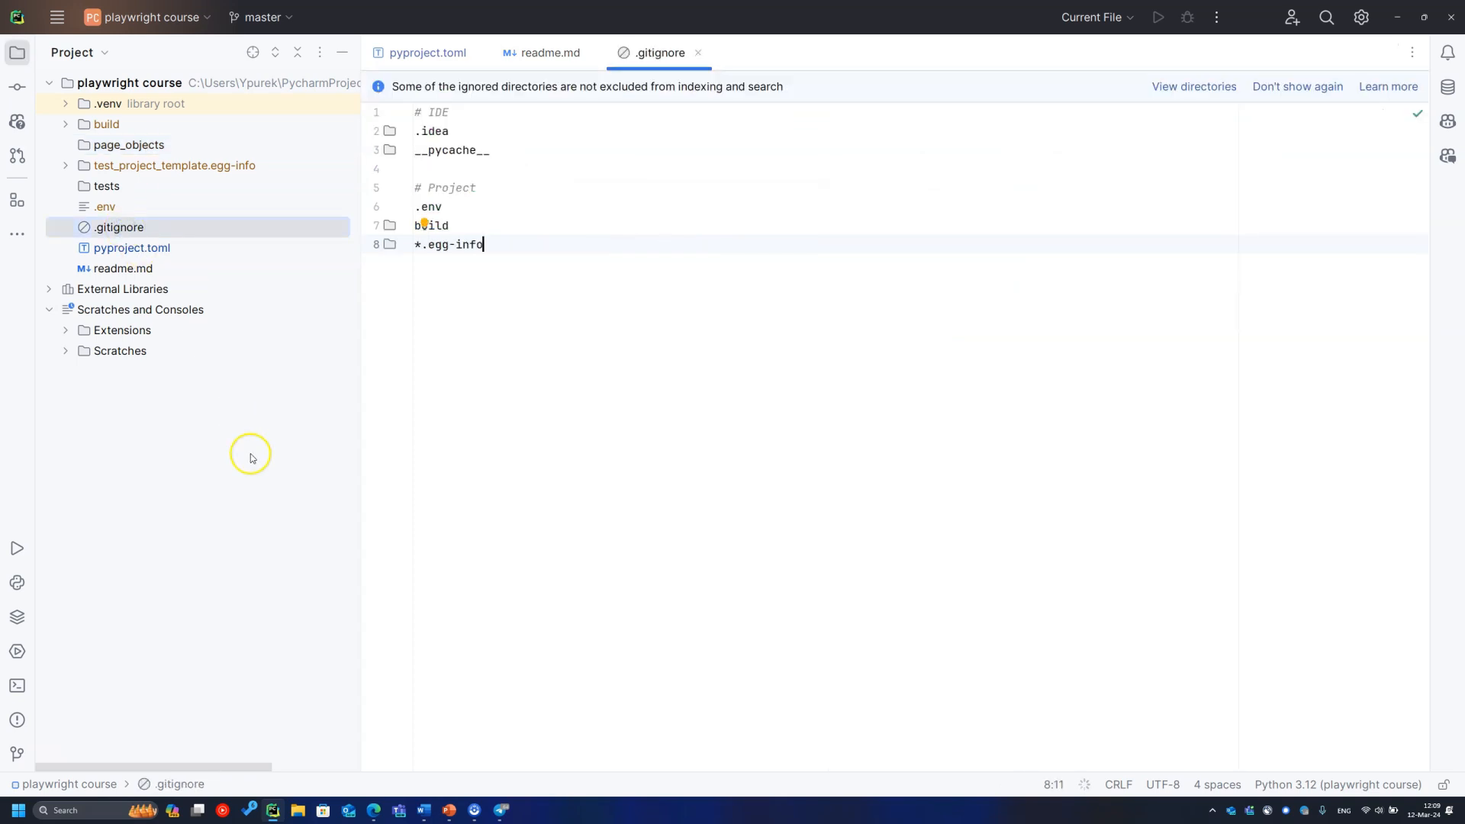
pyautogui.moveTo(250, 458)
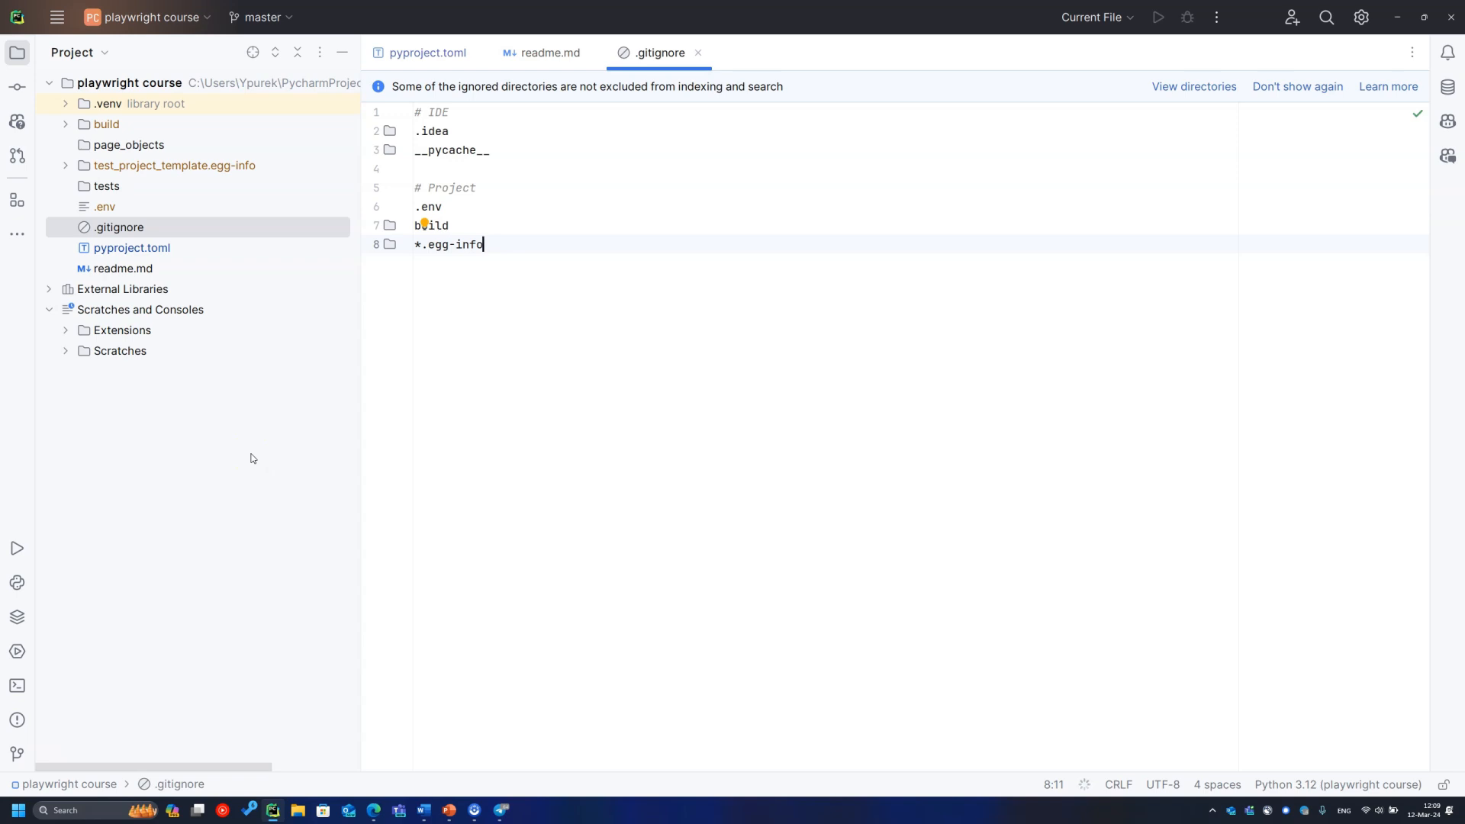
# Step: Review .gitignore entries for .idea, __pycache__, .env, build and *.egg-info
pyautogui.click(174, 165)
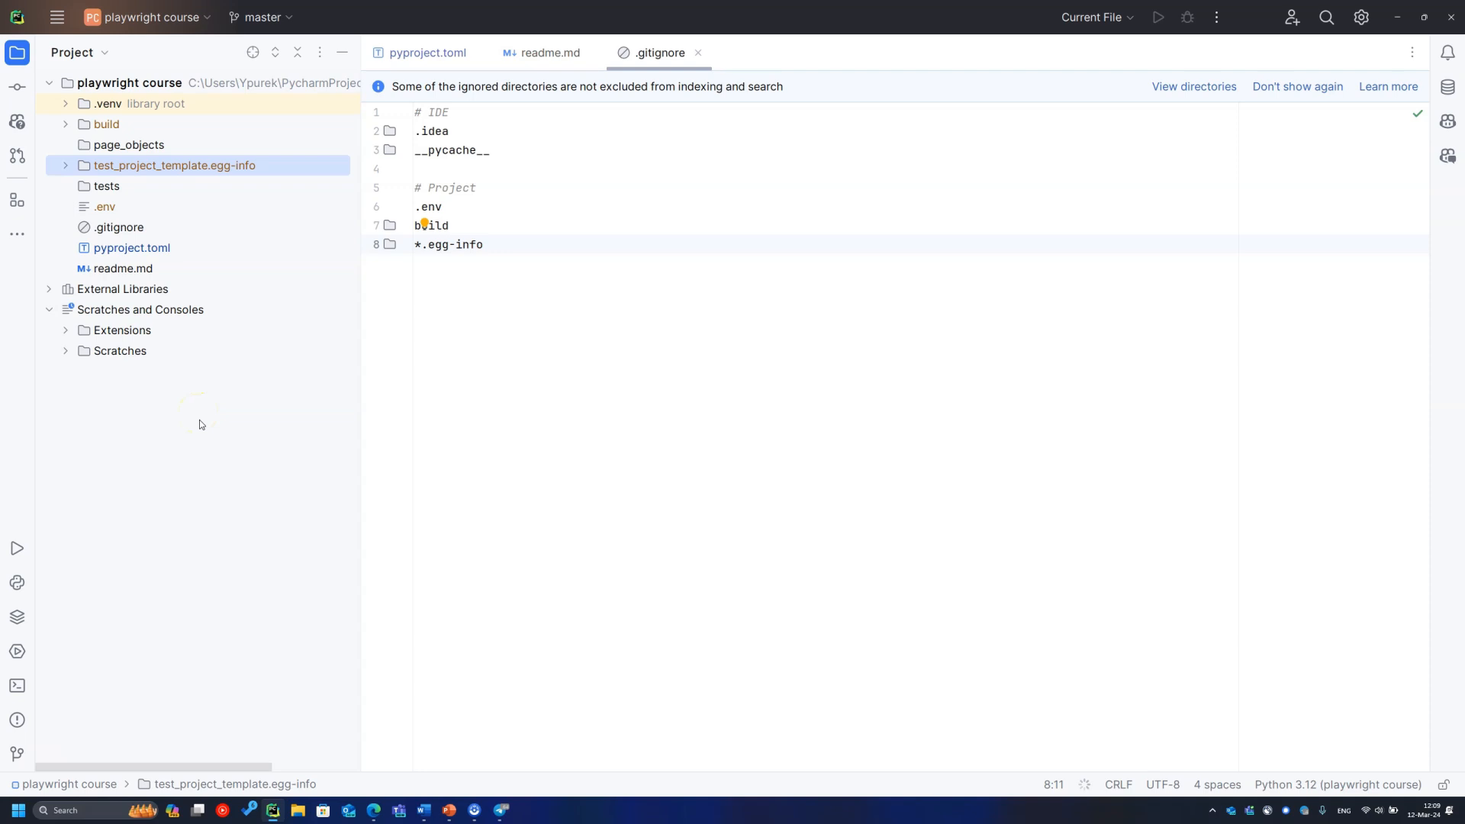
pyautogui.click(17, 686)
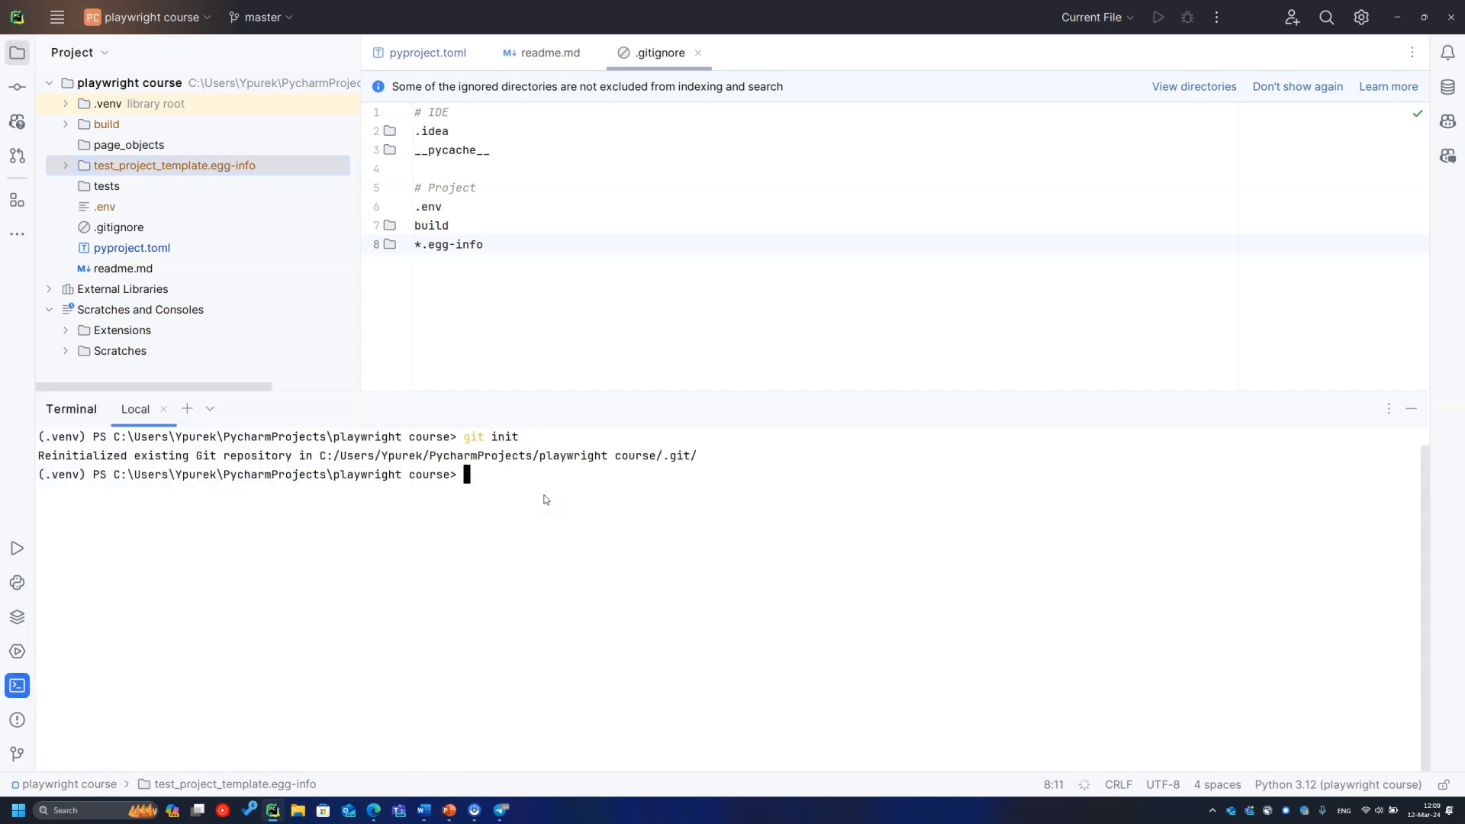
pyautogui.moveTo(17, 87)
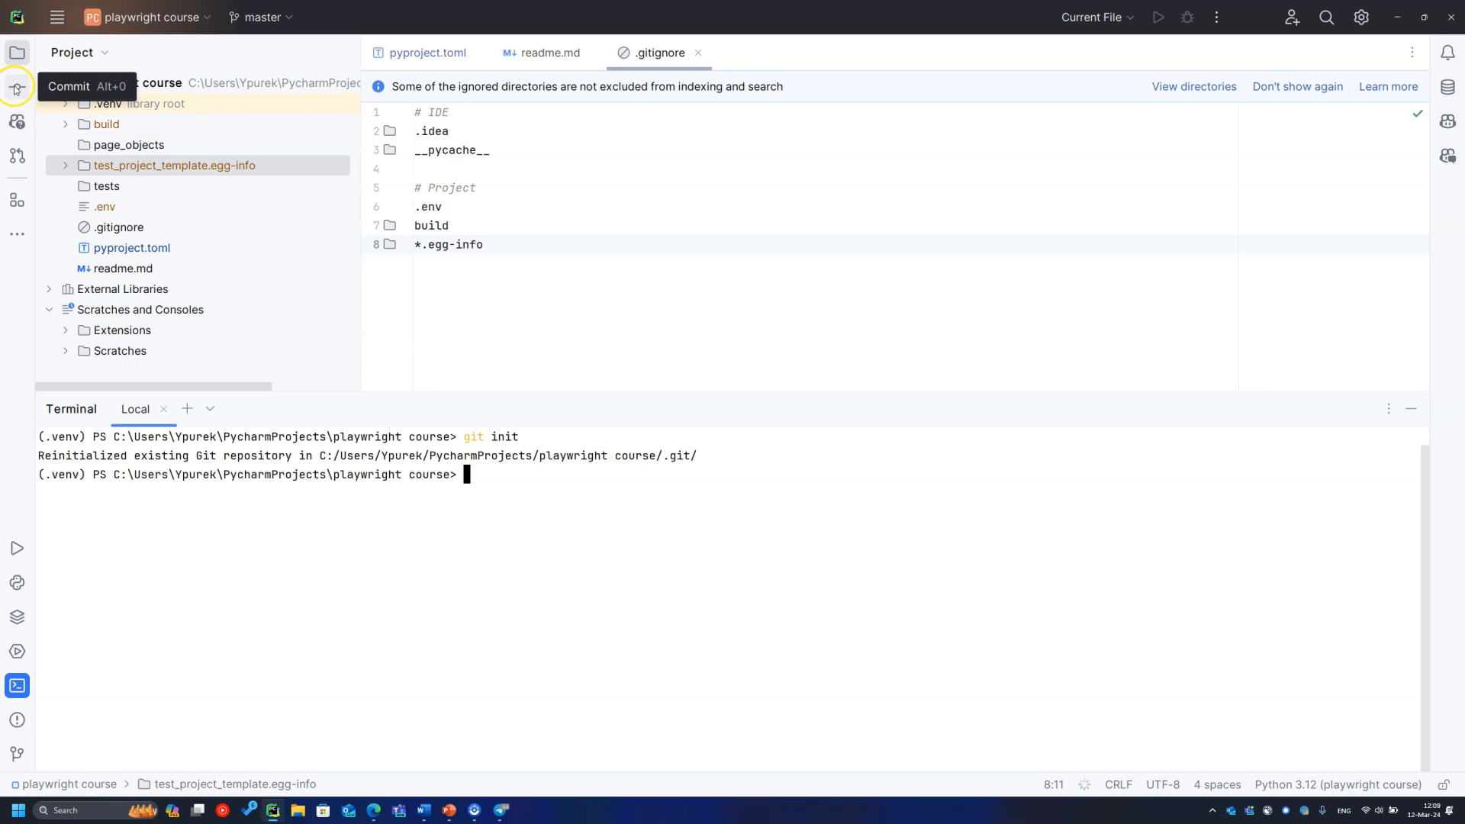
# Step: Commit pyproject.toml with the message 'updated project config'
pyautogui.click(17, 86)
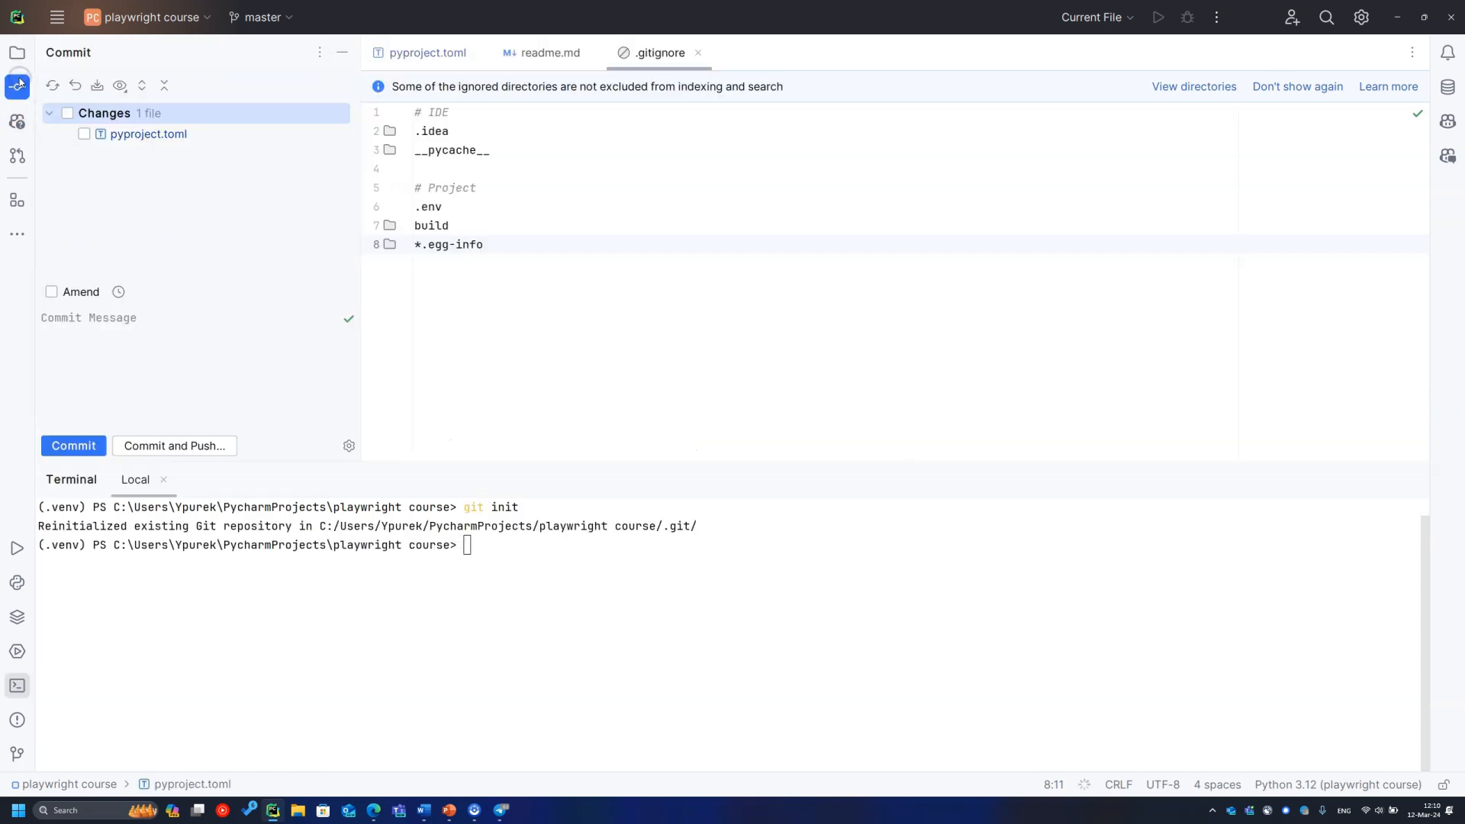
pyautogui.click(84, 133)
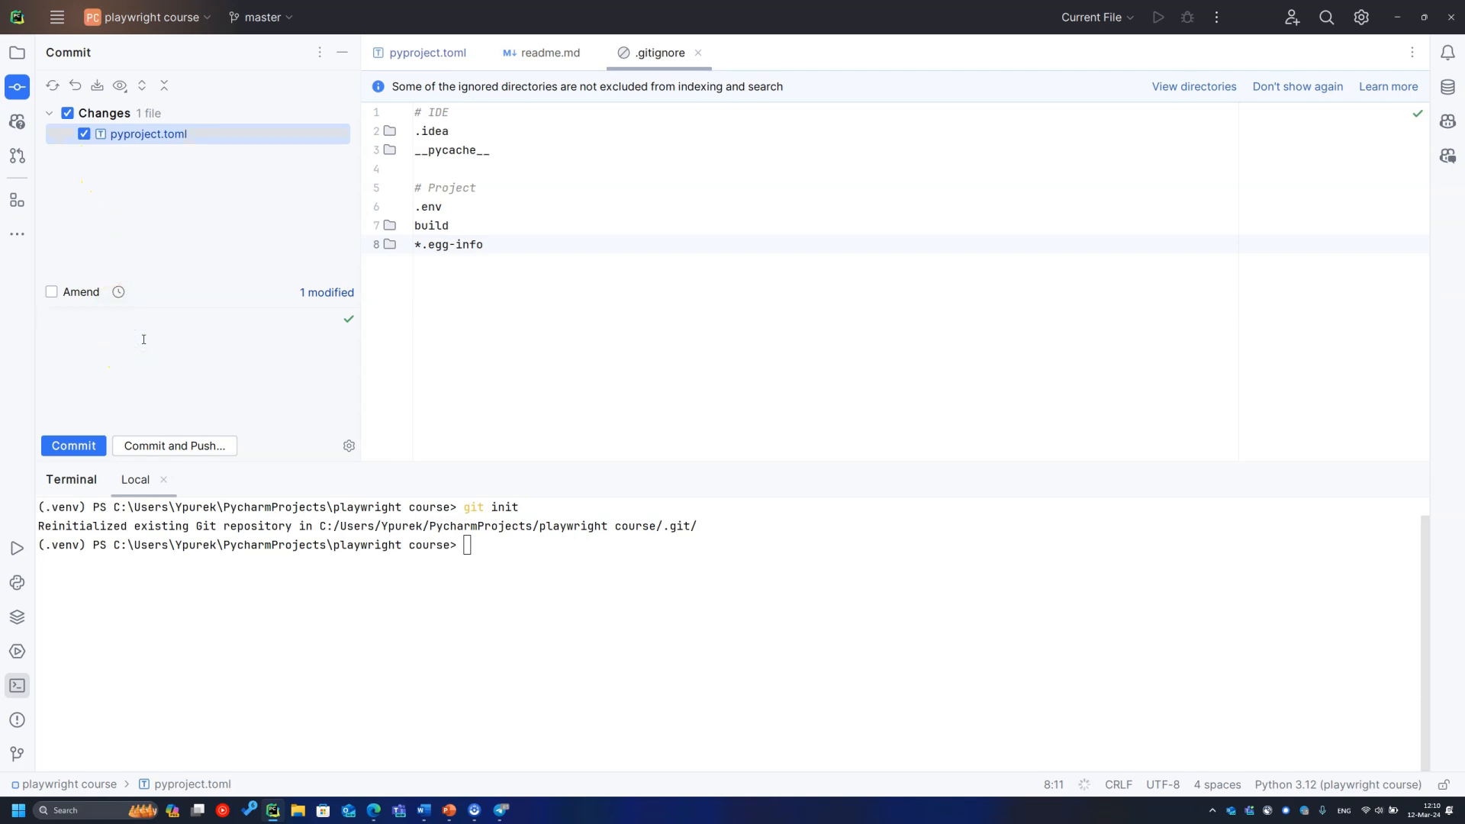
pyautogui.write('u')
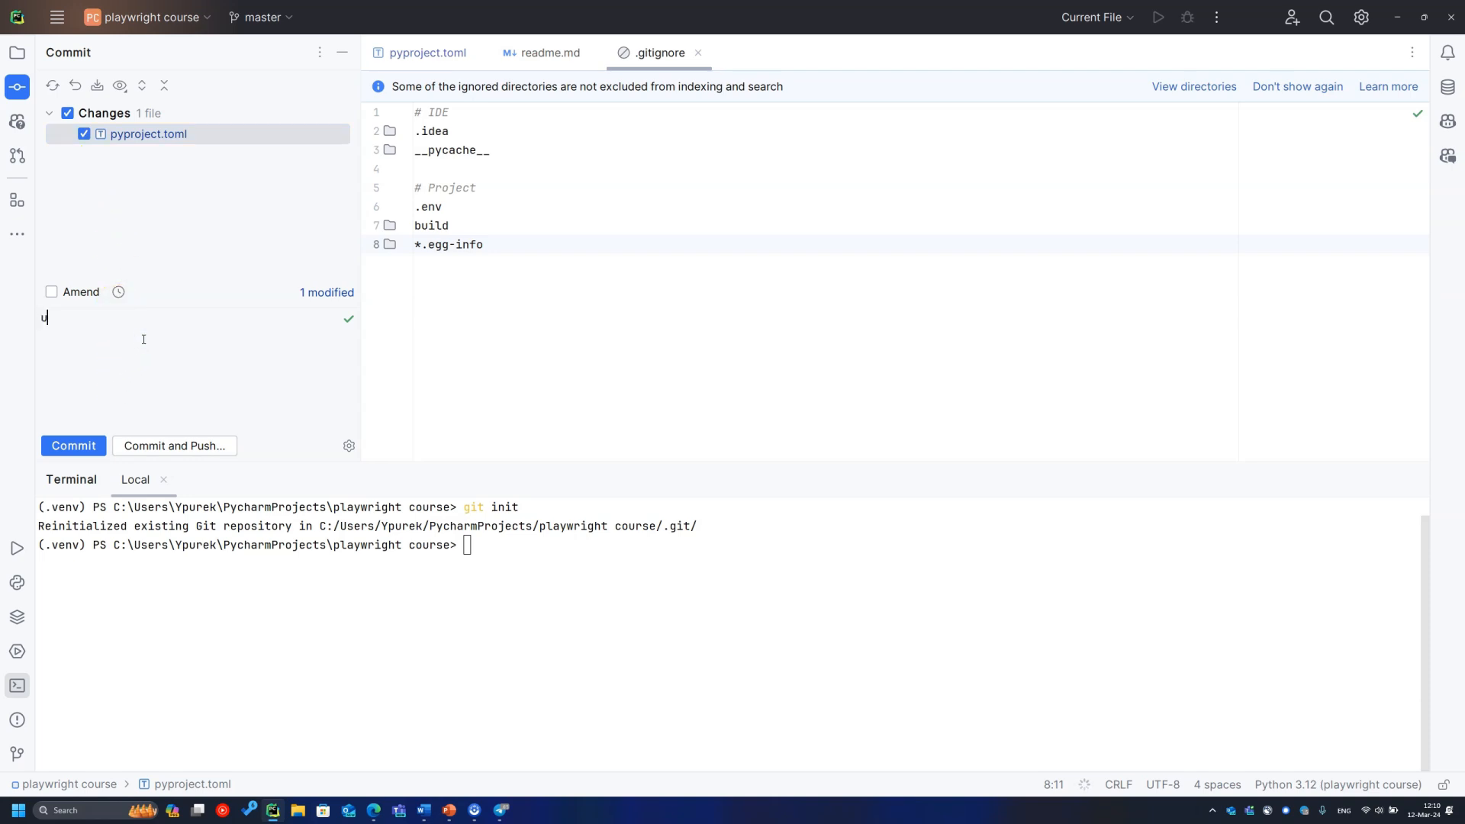
pyautogui.write('pdated project config')
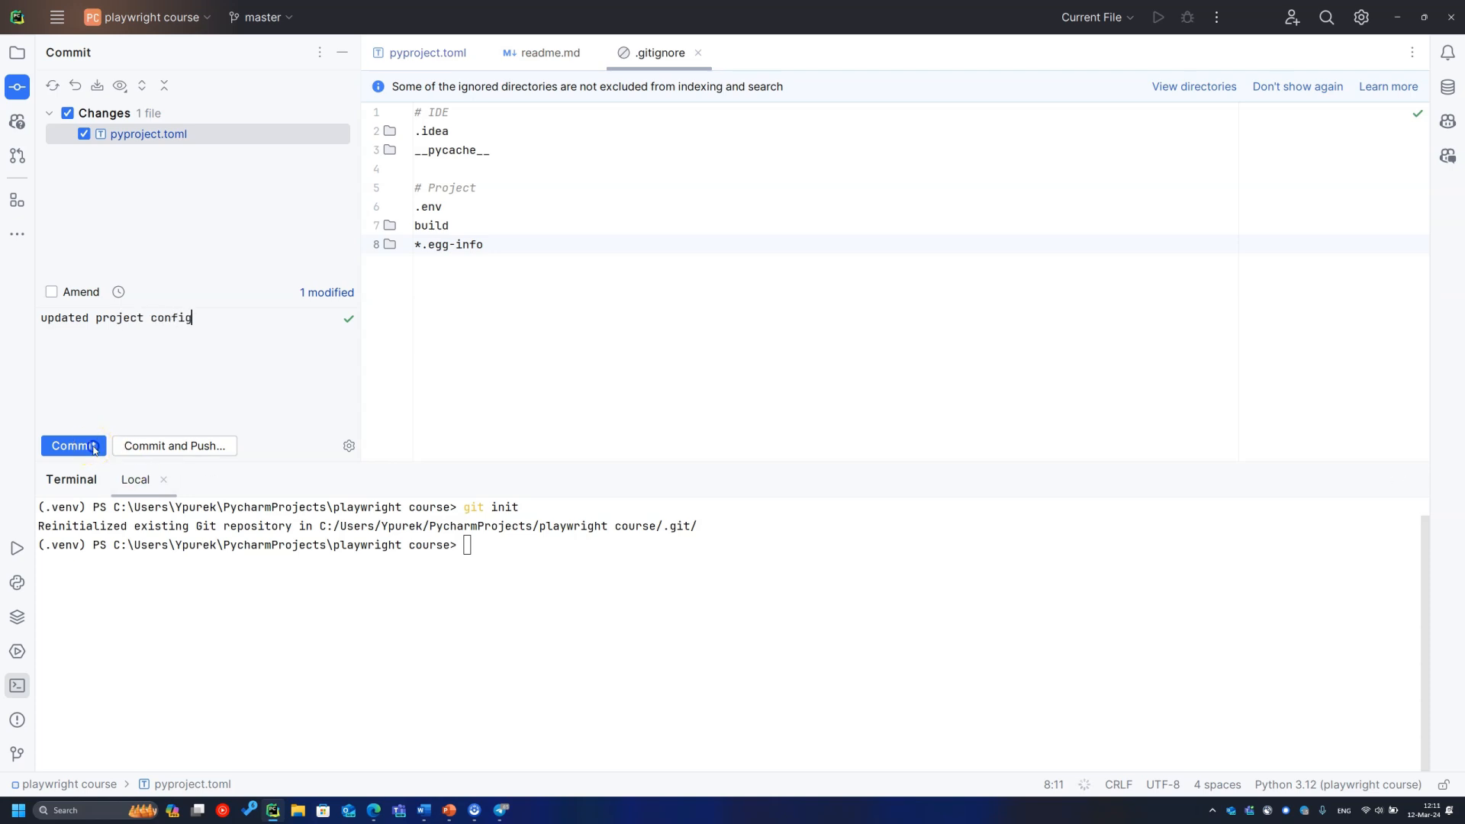
pyautogui.click(73, 445)
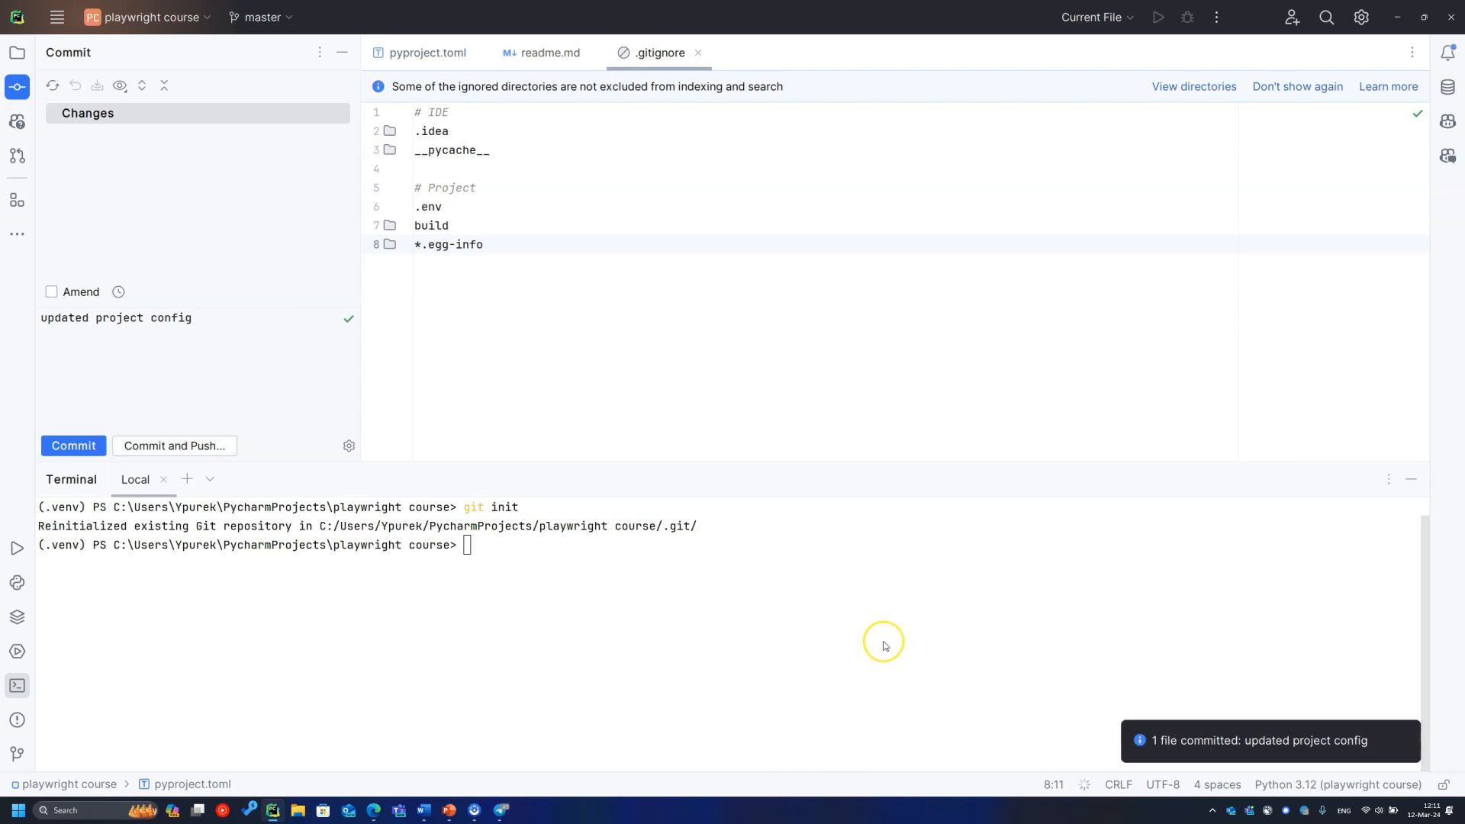
# Step: Push the local master branch's new commit to origin from the Git log
pyautogui.click(16, 754)
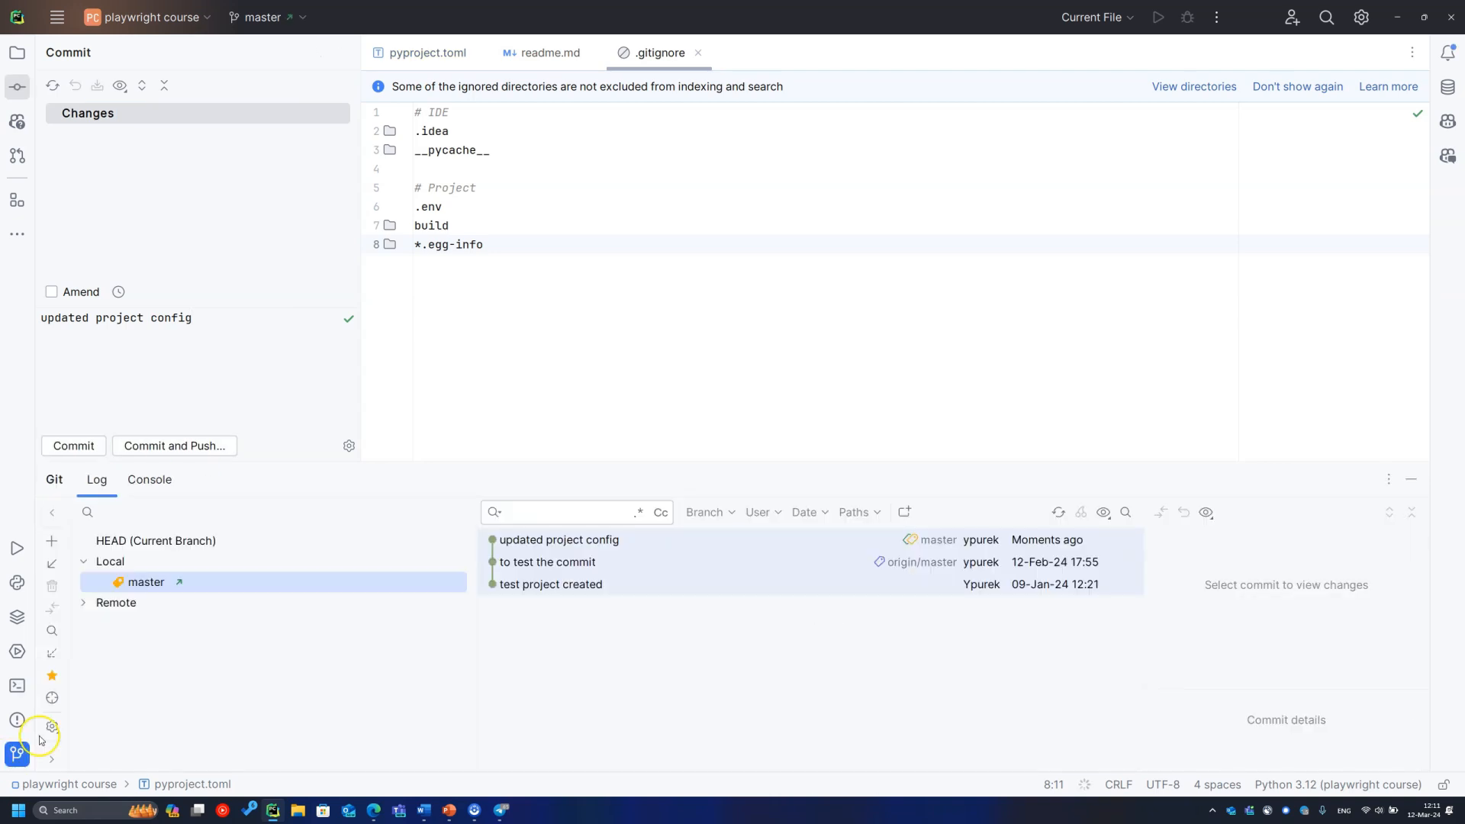
pyautogui.rightClick(145, 582)
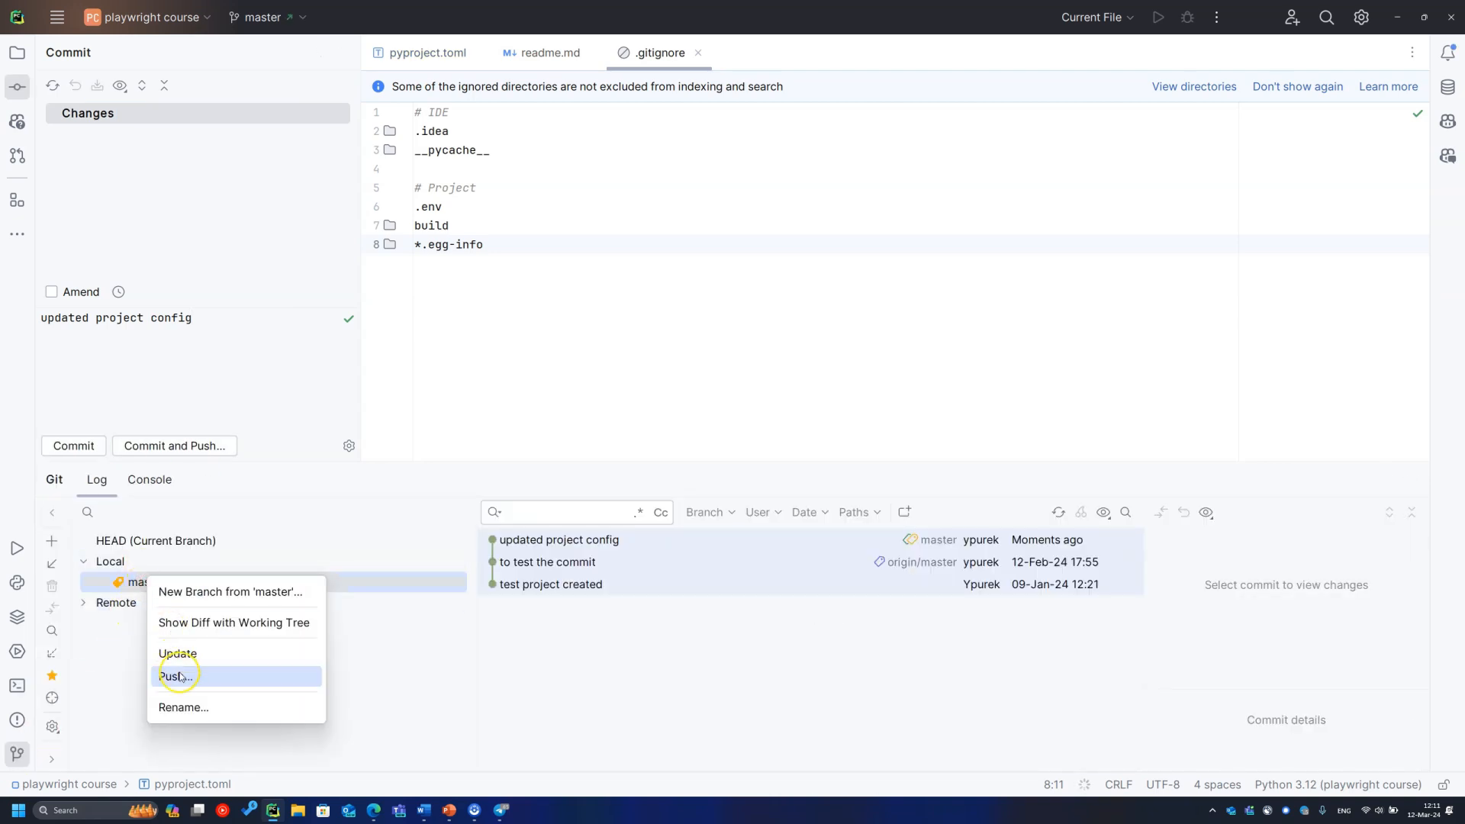
pyautogui.click(176, 676)
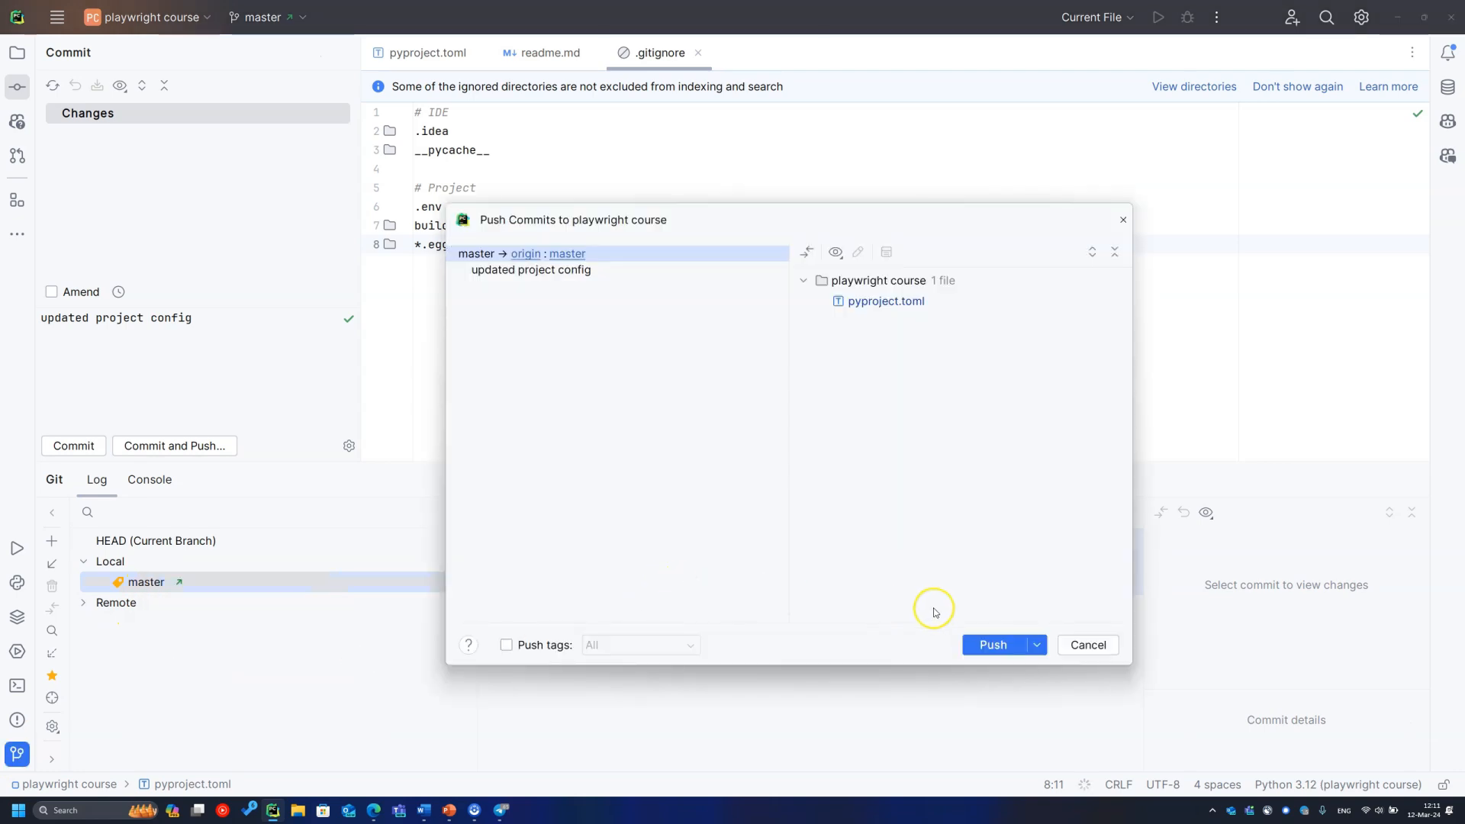
pyautogui.click(992, 645)
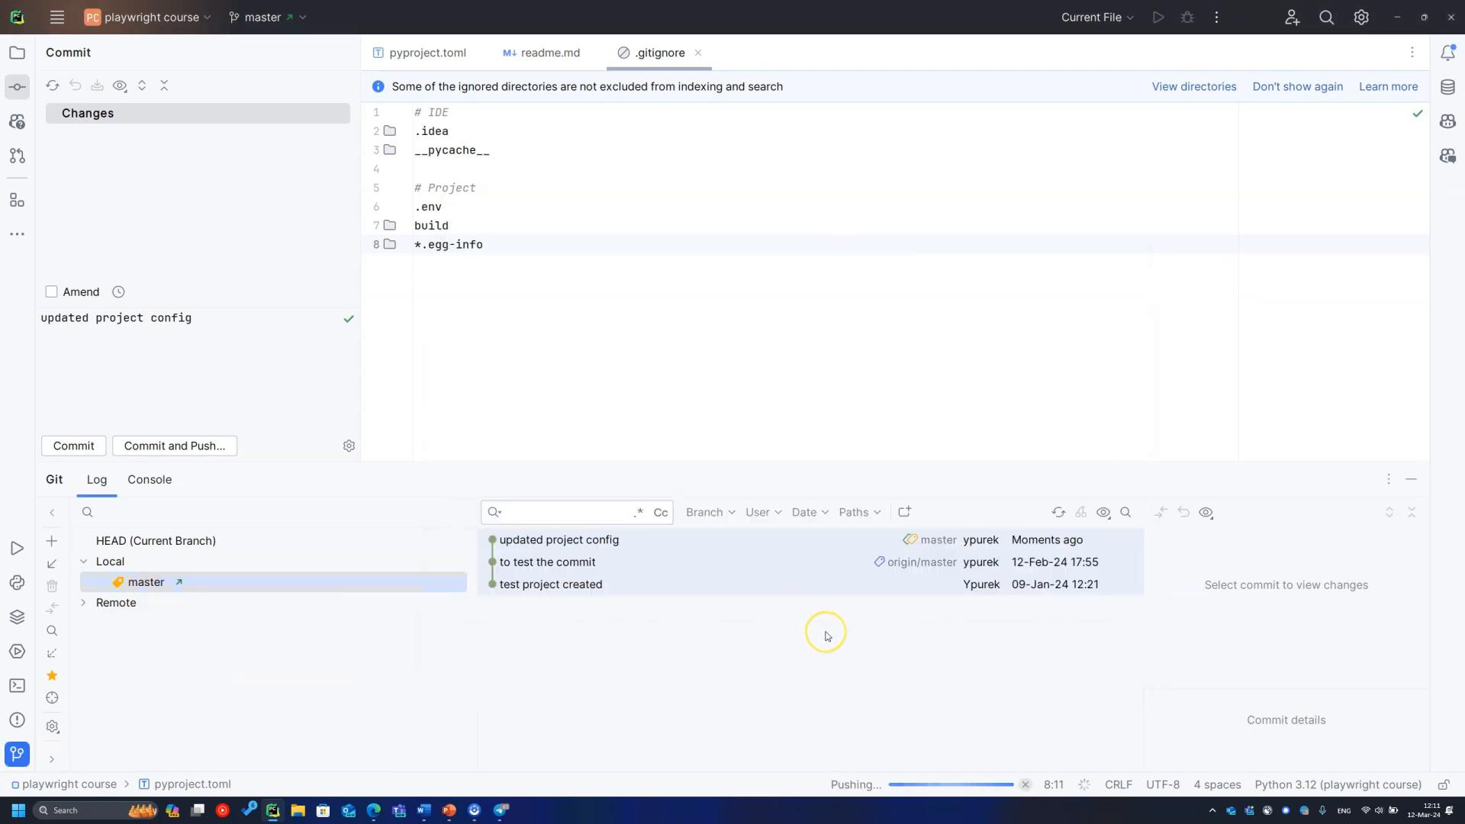